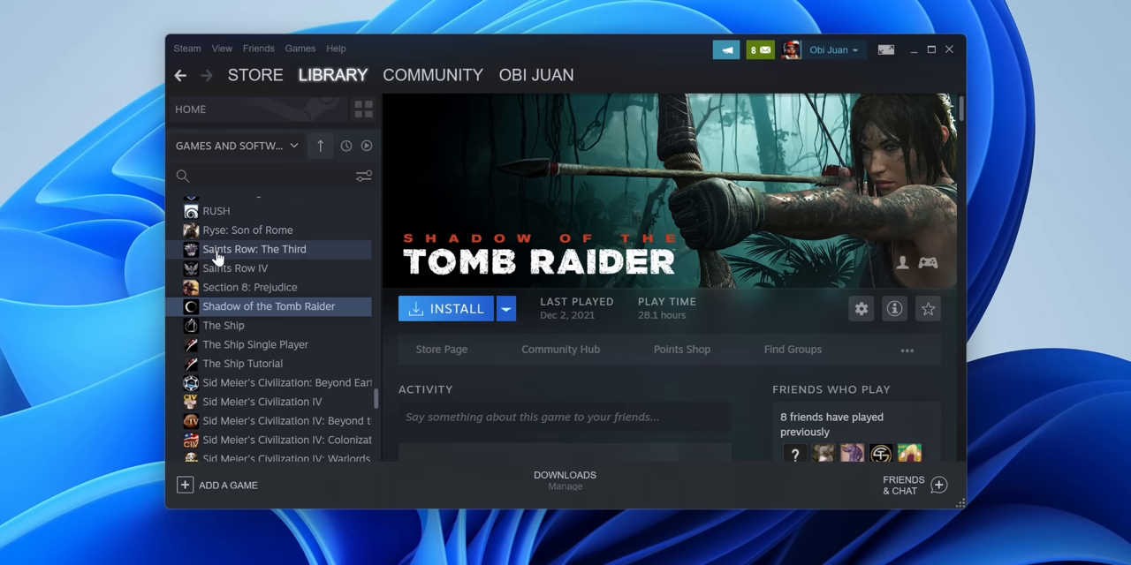
pyautogui.moveTo(188, 48)
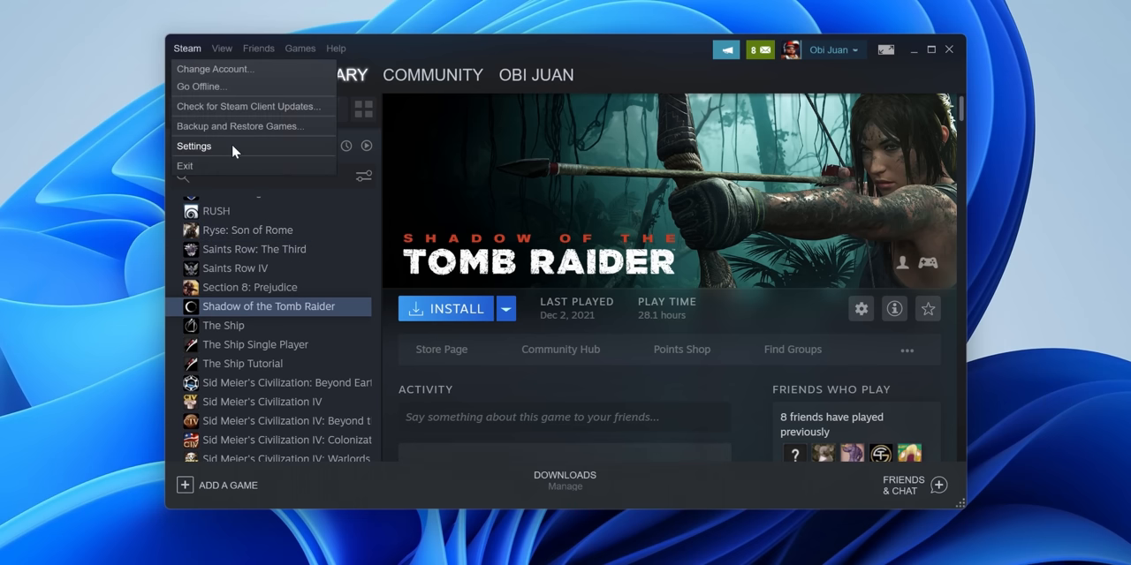
# Step: From Settings' Steam Library Folders, add a new library folder at D:\Game Installs
pyautogui.click(193, 145)
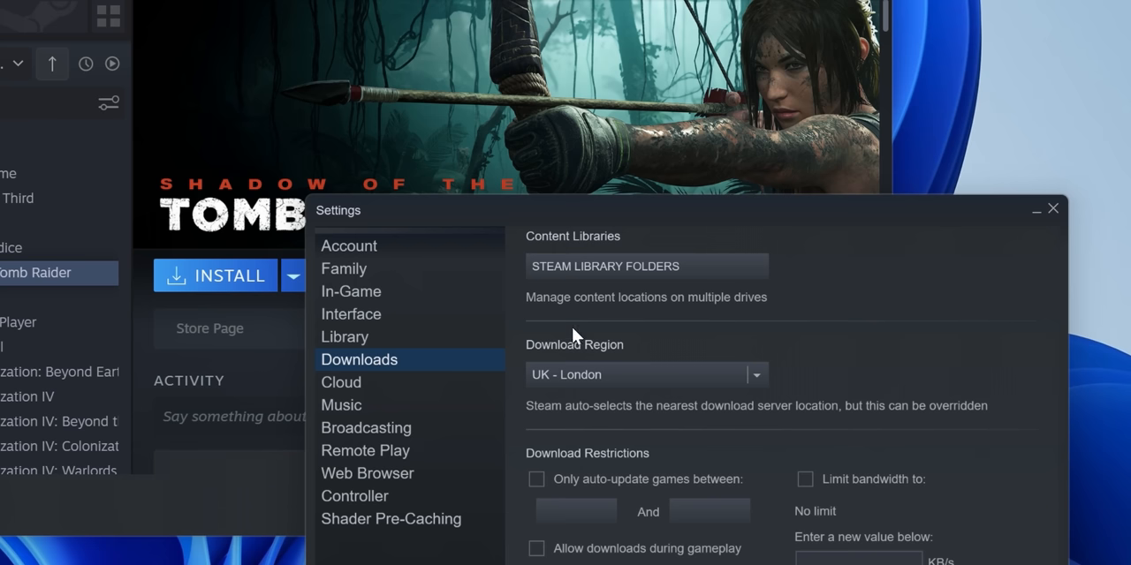
pyautogui.click(645, 266)
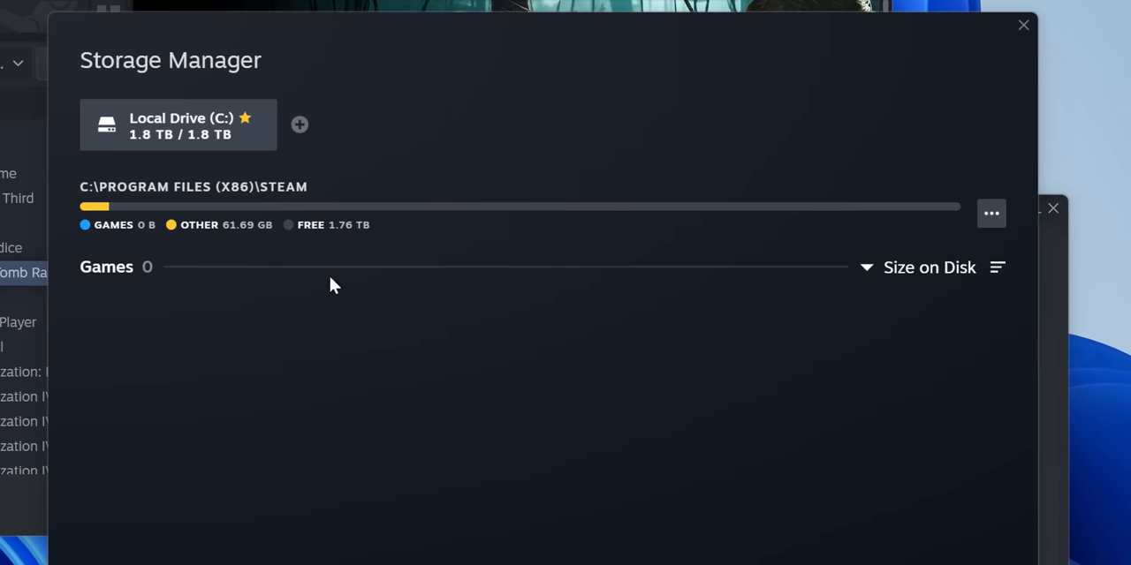
pyautogui.click(299, 124)
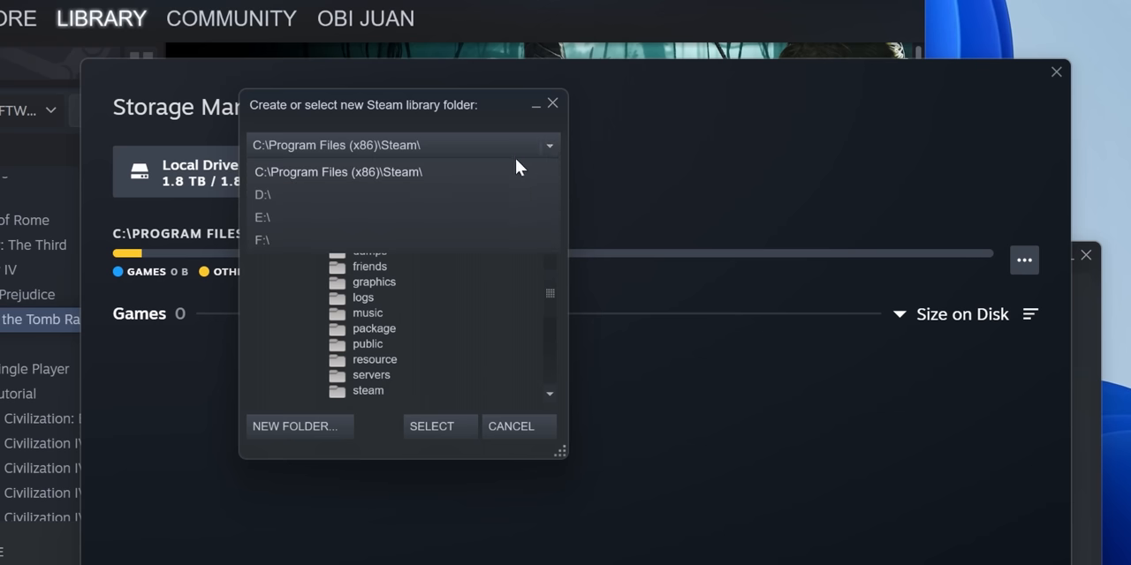
pyautogui.click(262, 194)
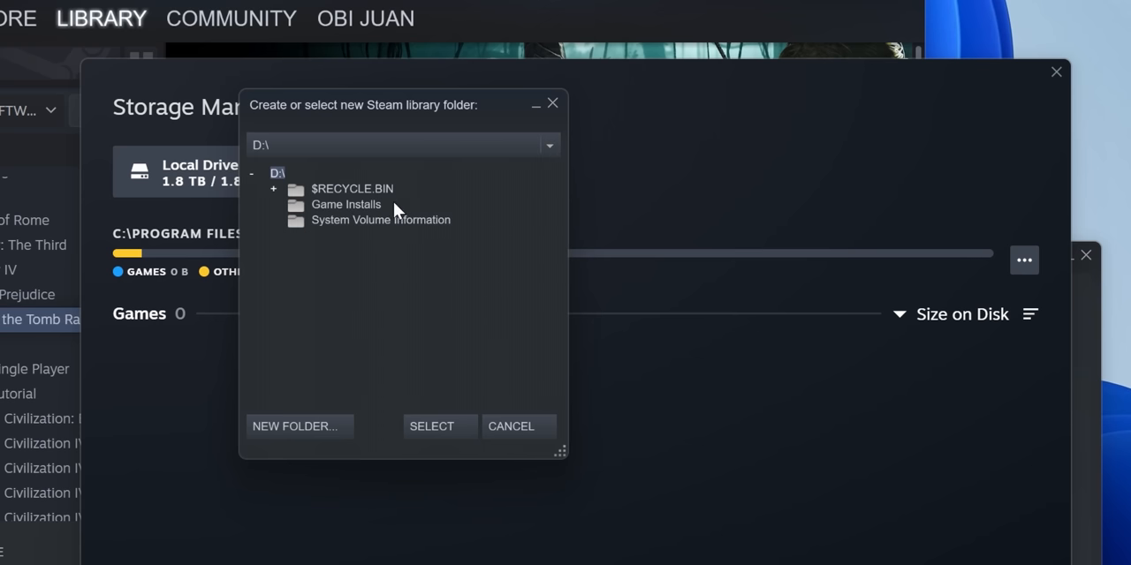
pyautogui.click(346, 204)
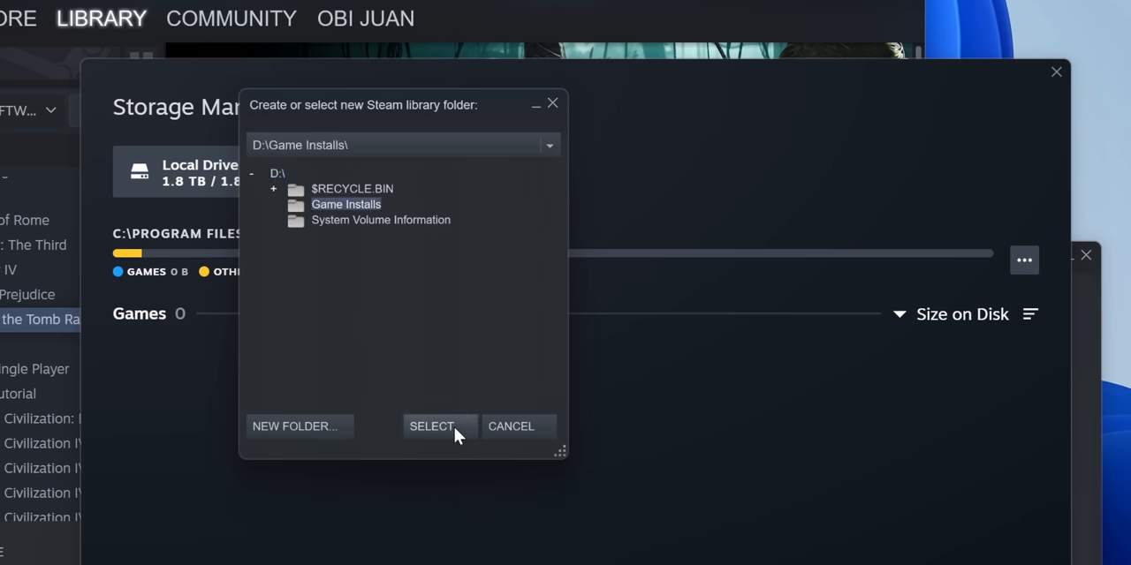
# Step: Confirm D:\Game Installs, then agree to the licence to start installing Shadow of the Tomb Raider
pyautogui.click(431, 426)
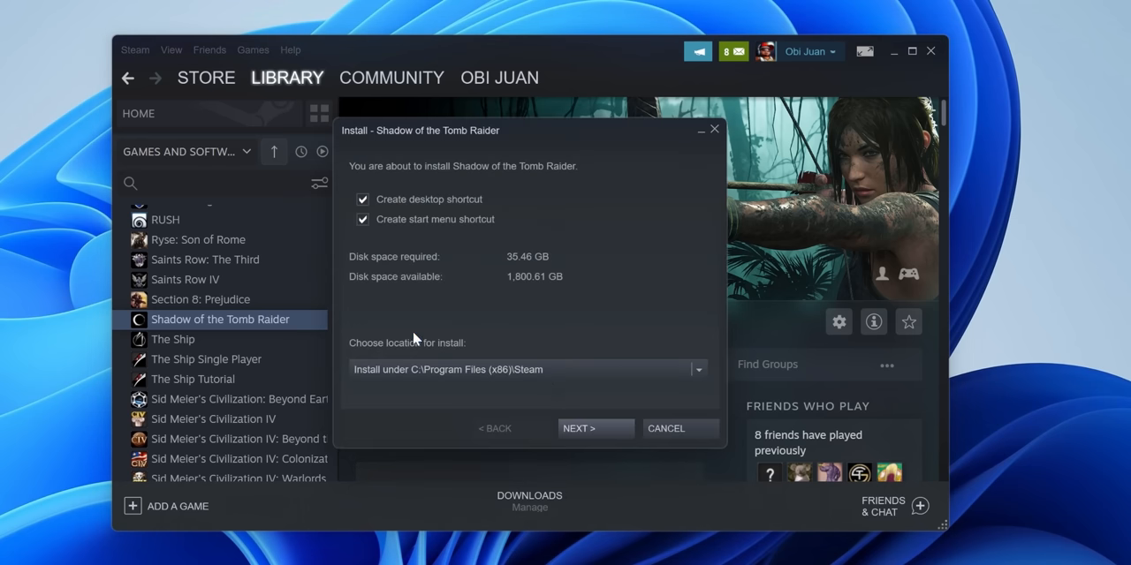
pyautogui.click(595, 428)
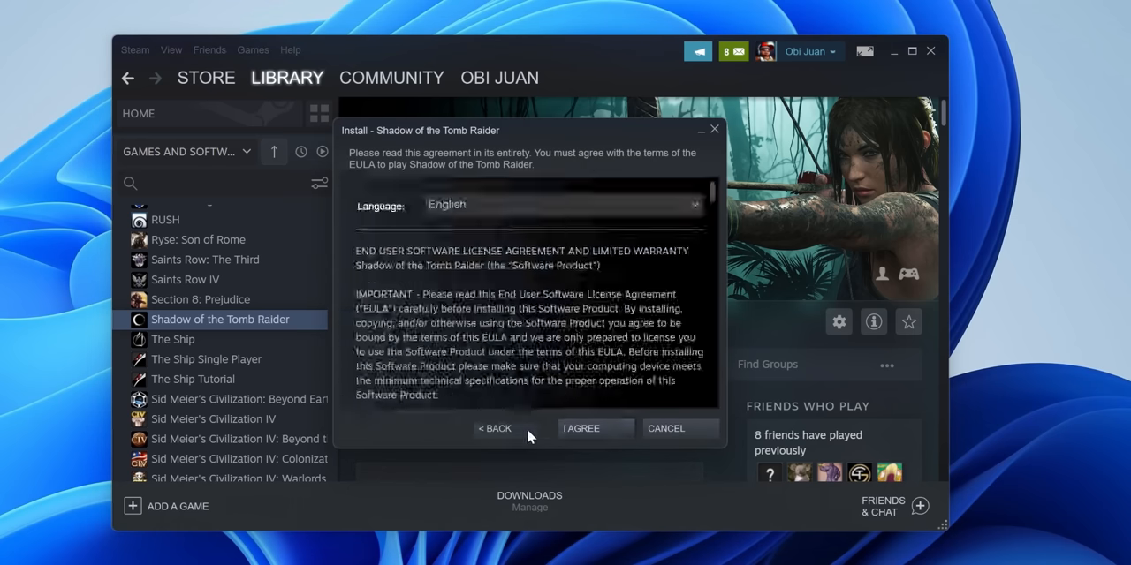
pyautogui.click(581, 428)
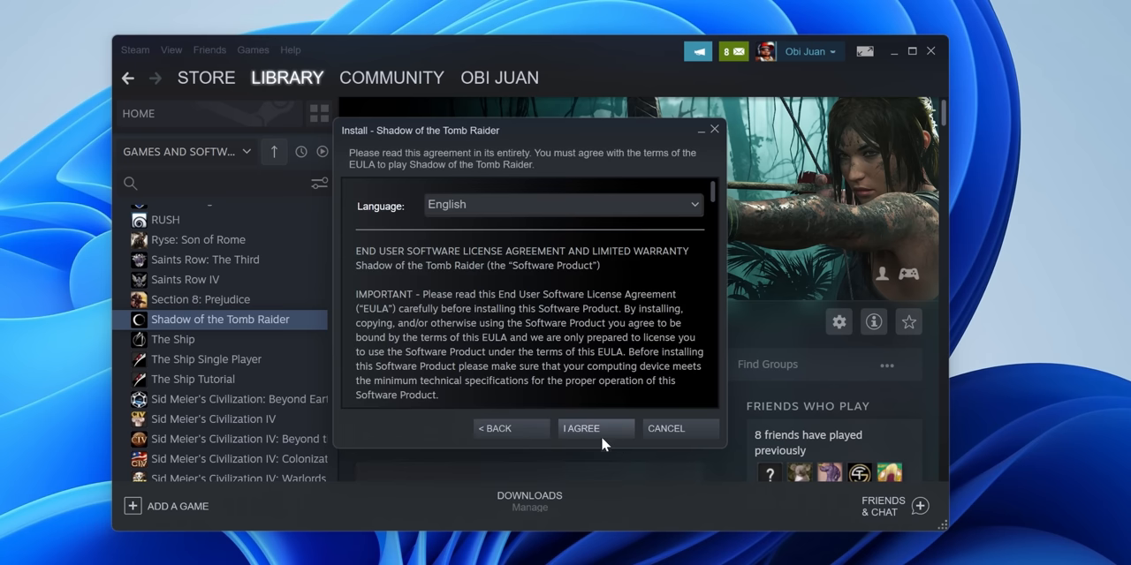
pyautogui.click(594, 428)
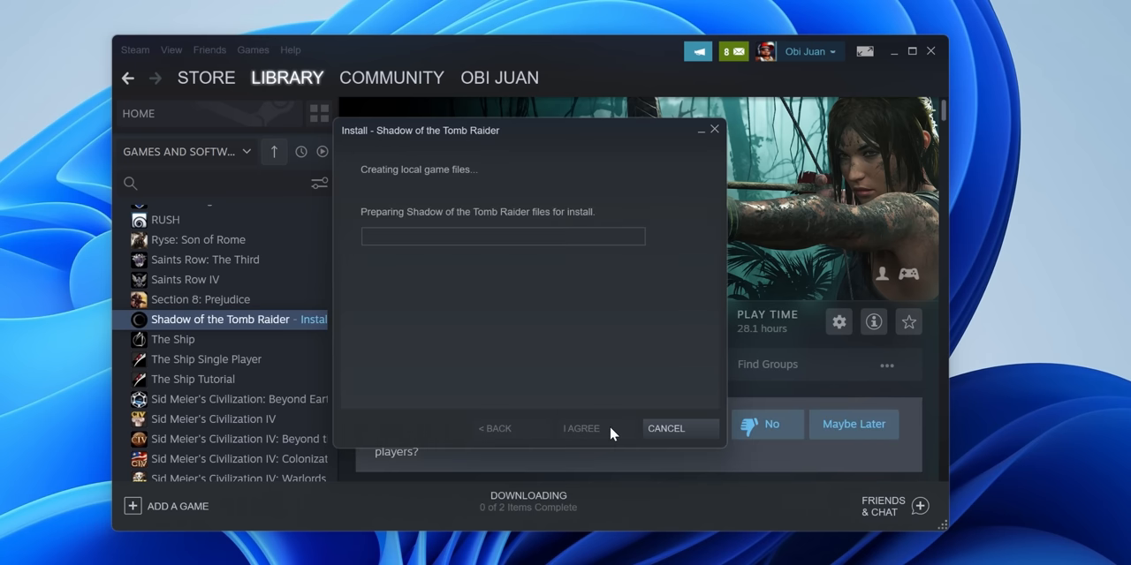